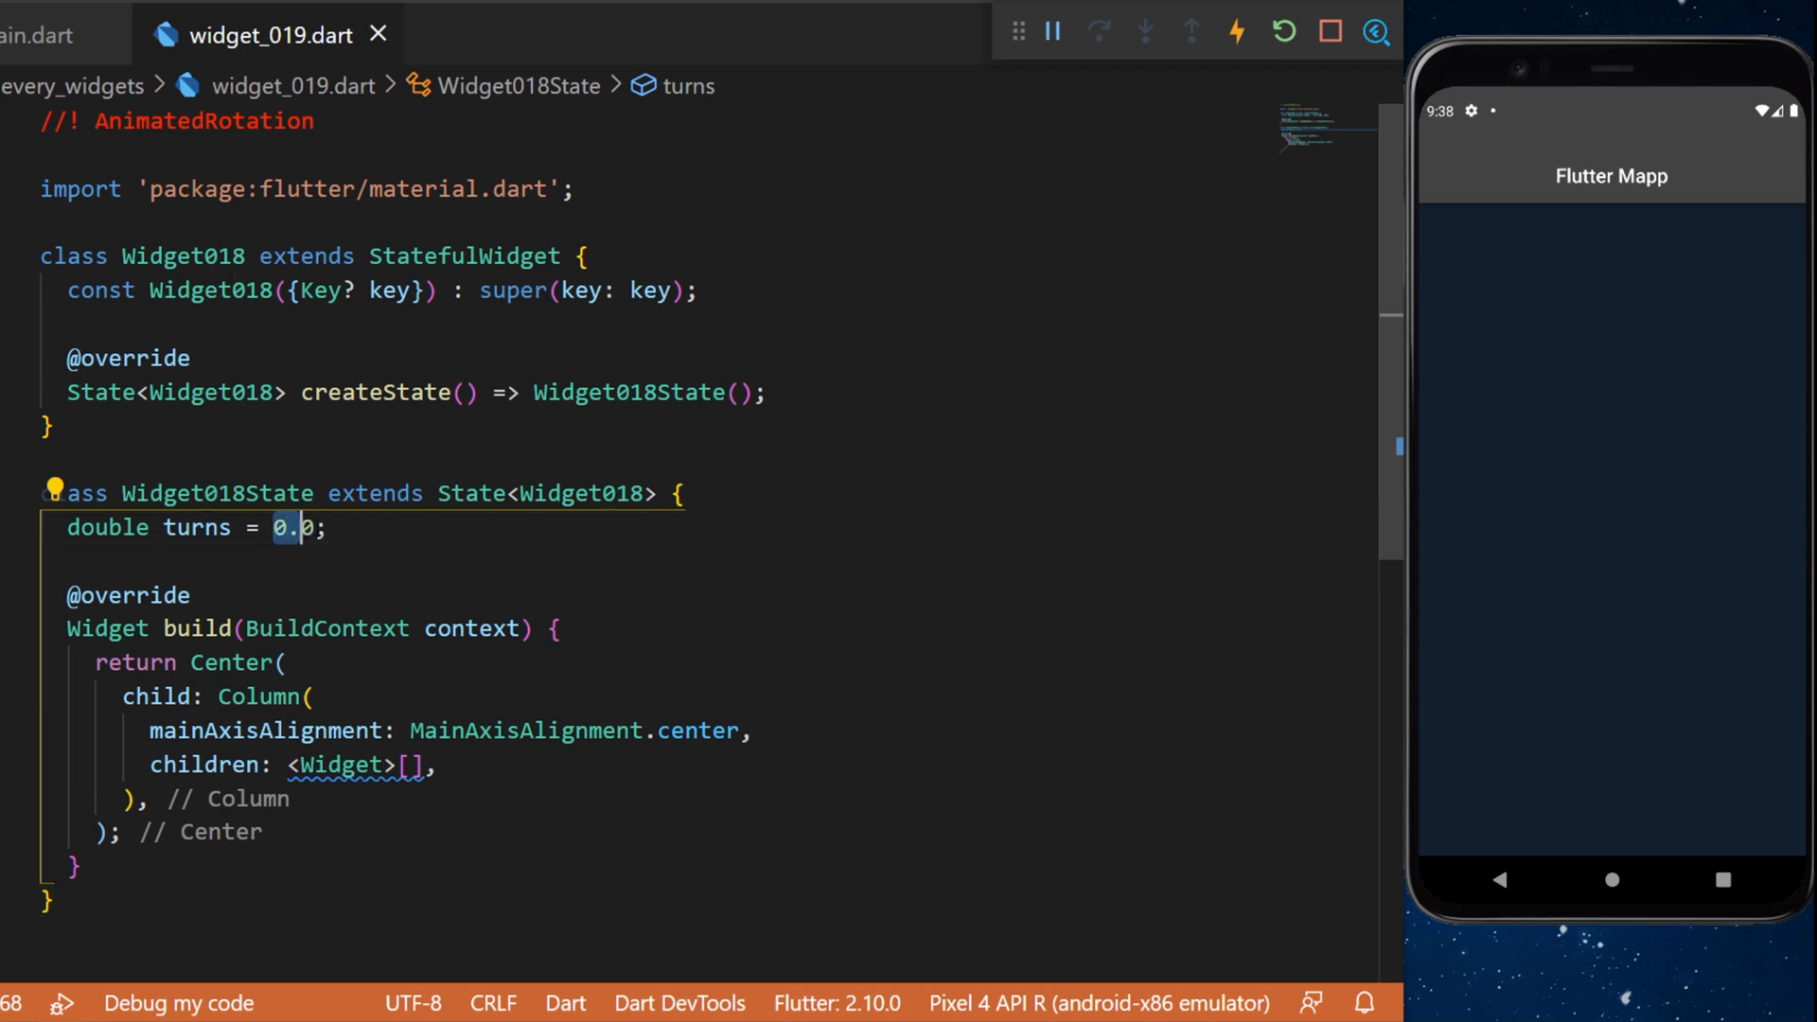
Step: Scroll down to the Column's children list to place the 50-padding block
scroll("down", 3)
type("padding: const EdgeInsets.all(50),")
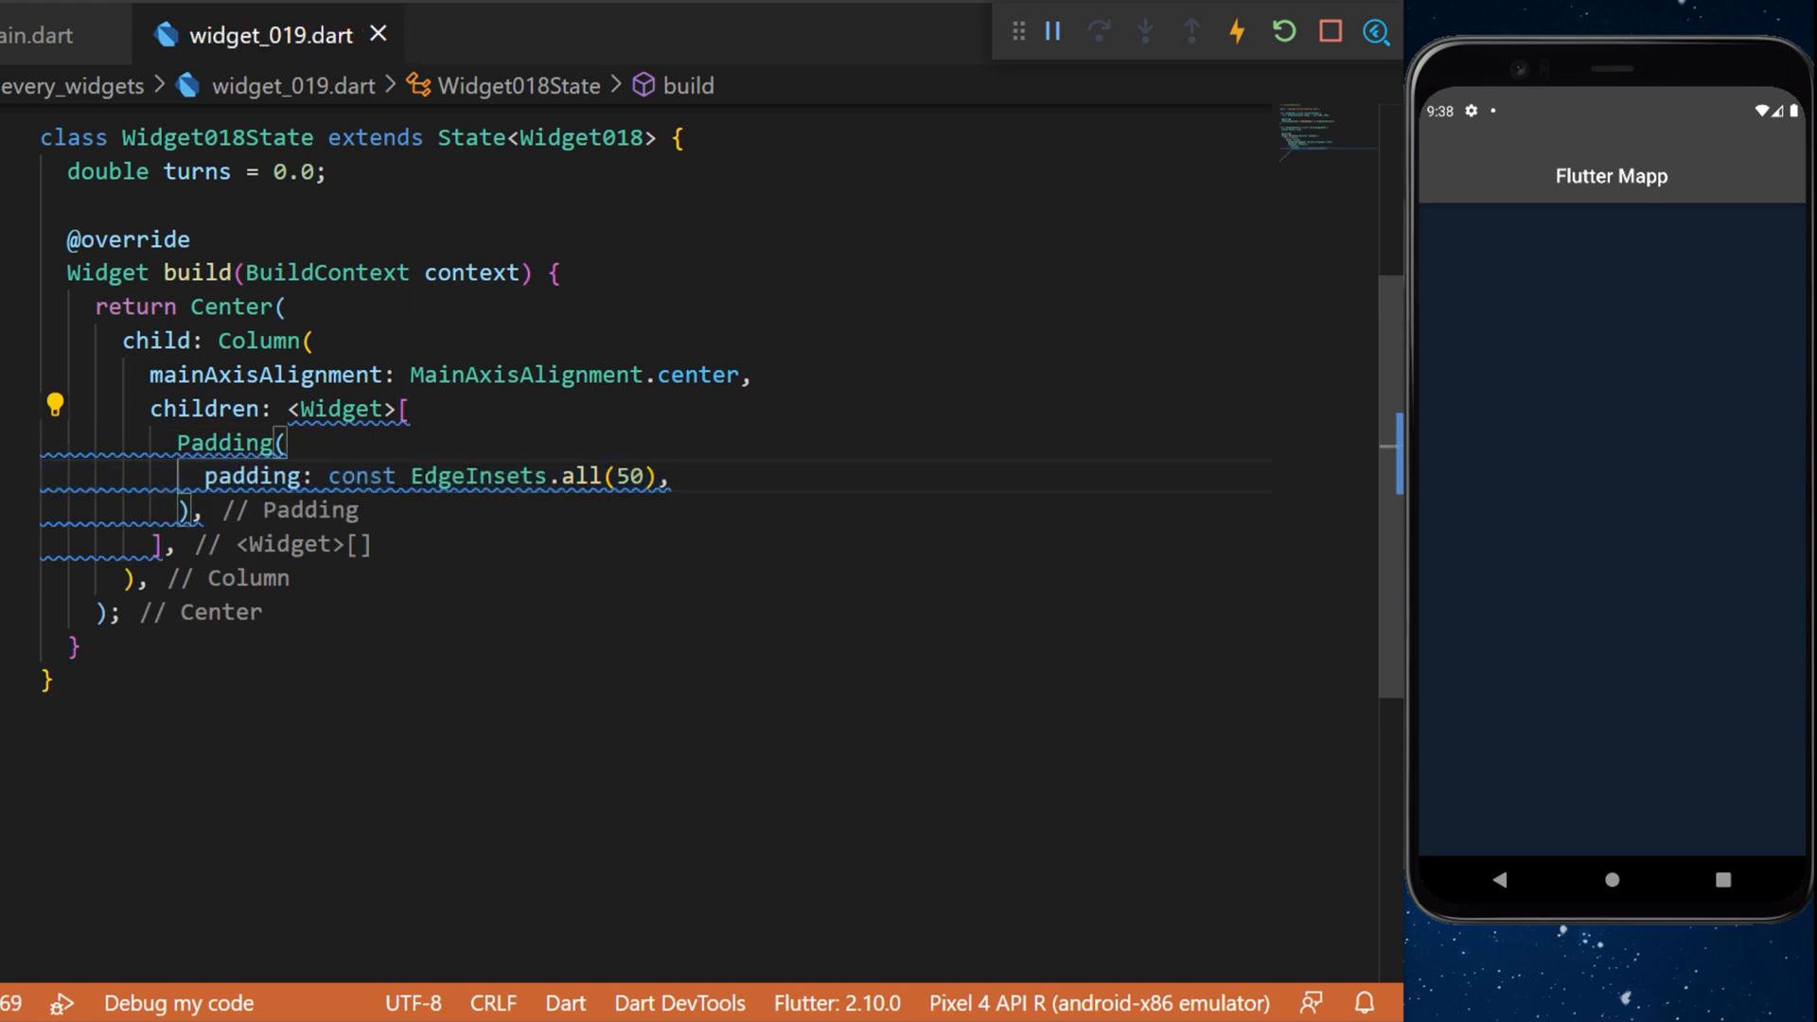
Step: Add an AnimatedRotation child with turns, a one-second duration and a size-100 FlutterLogo
type("child: AnimatedRotation(),")
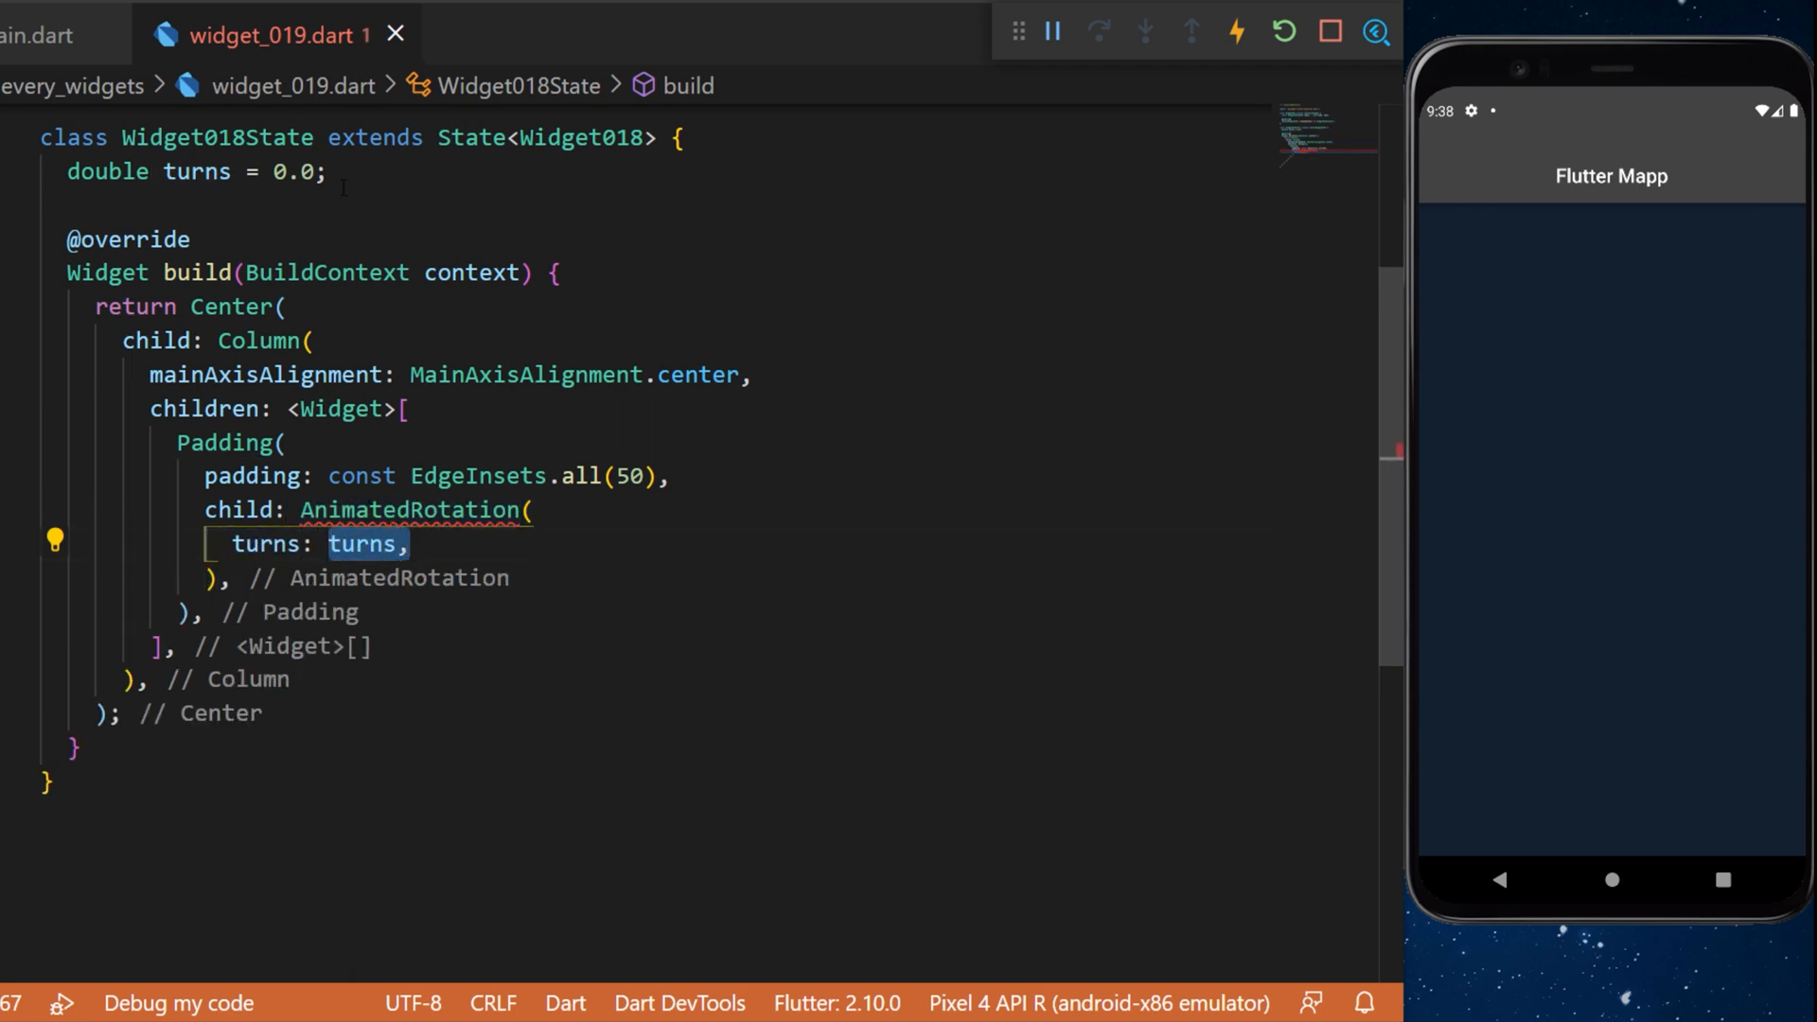
type("duration: const Duration(seconds: 1),")
type("size: 100,")
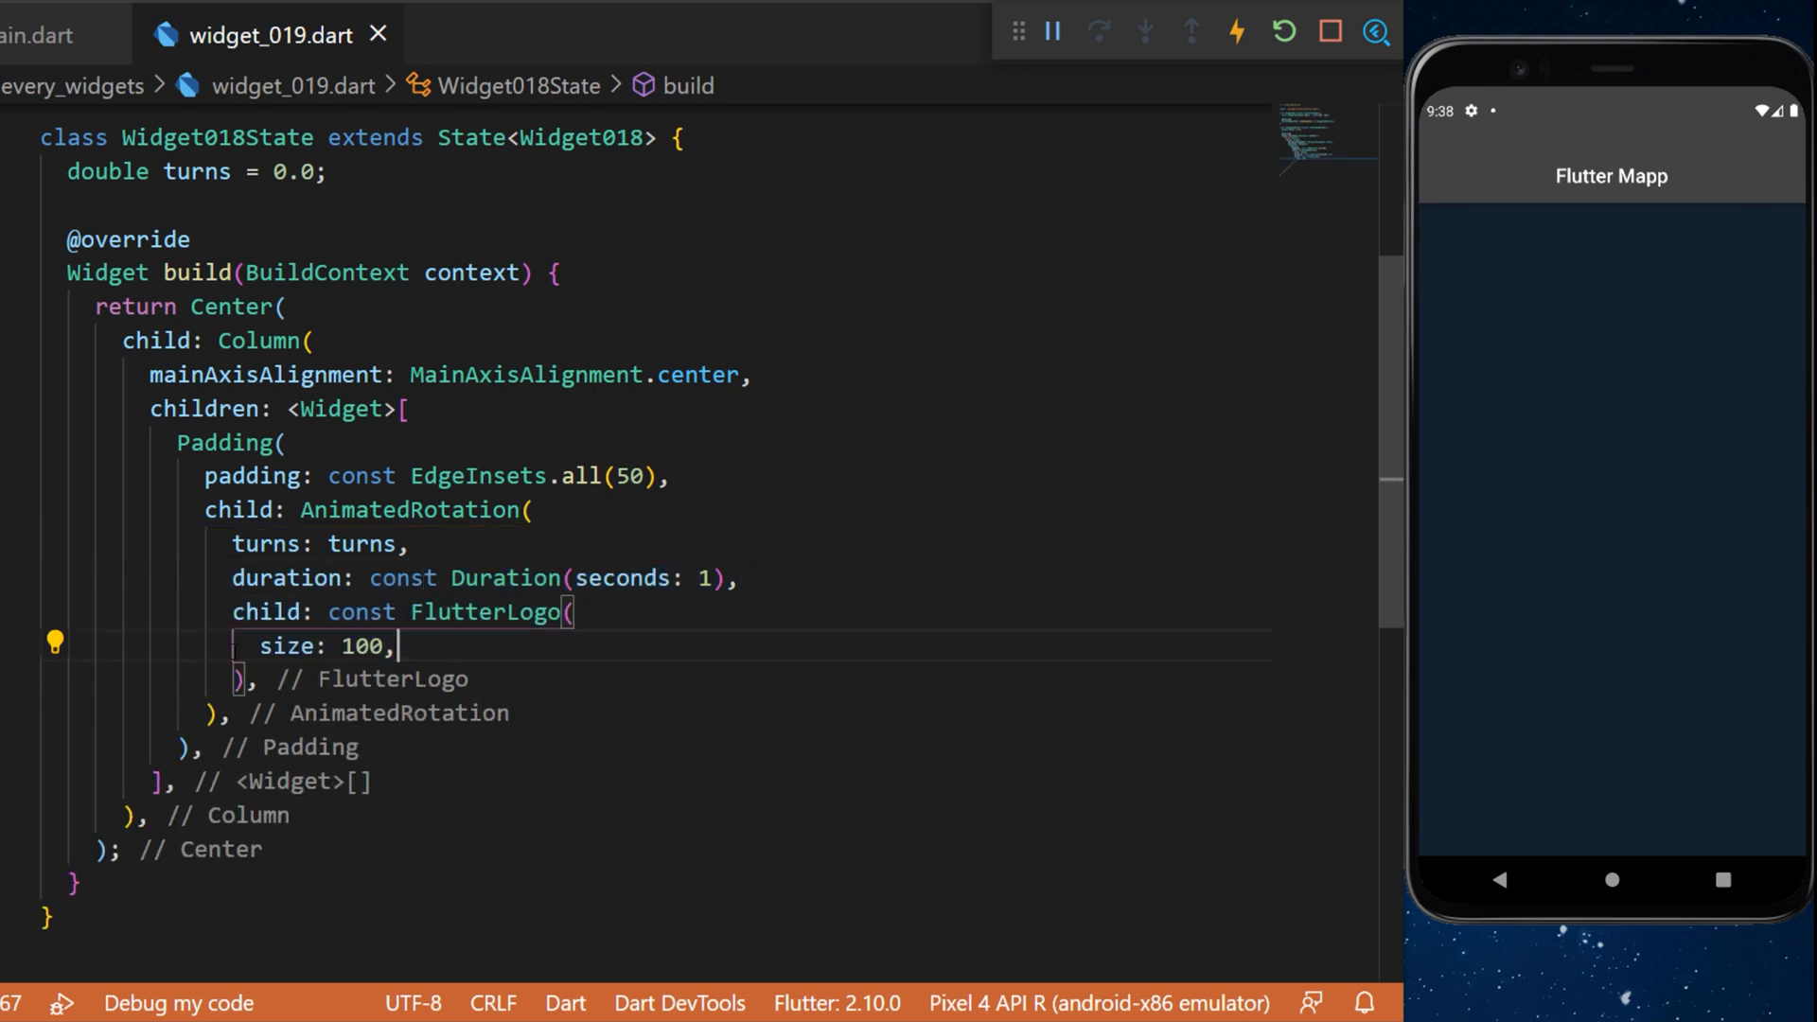
scroll("down", 3)
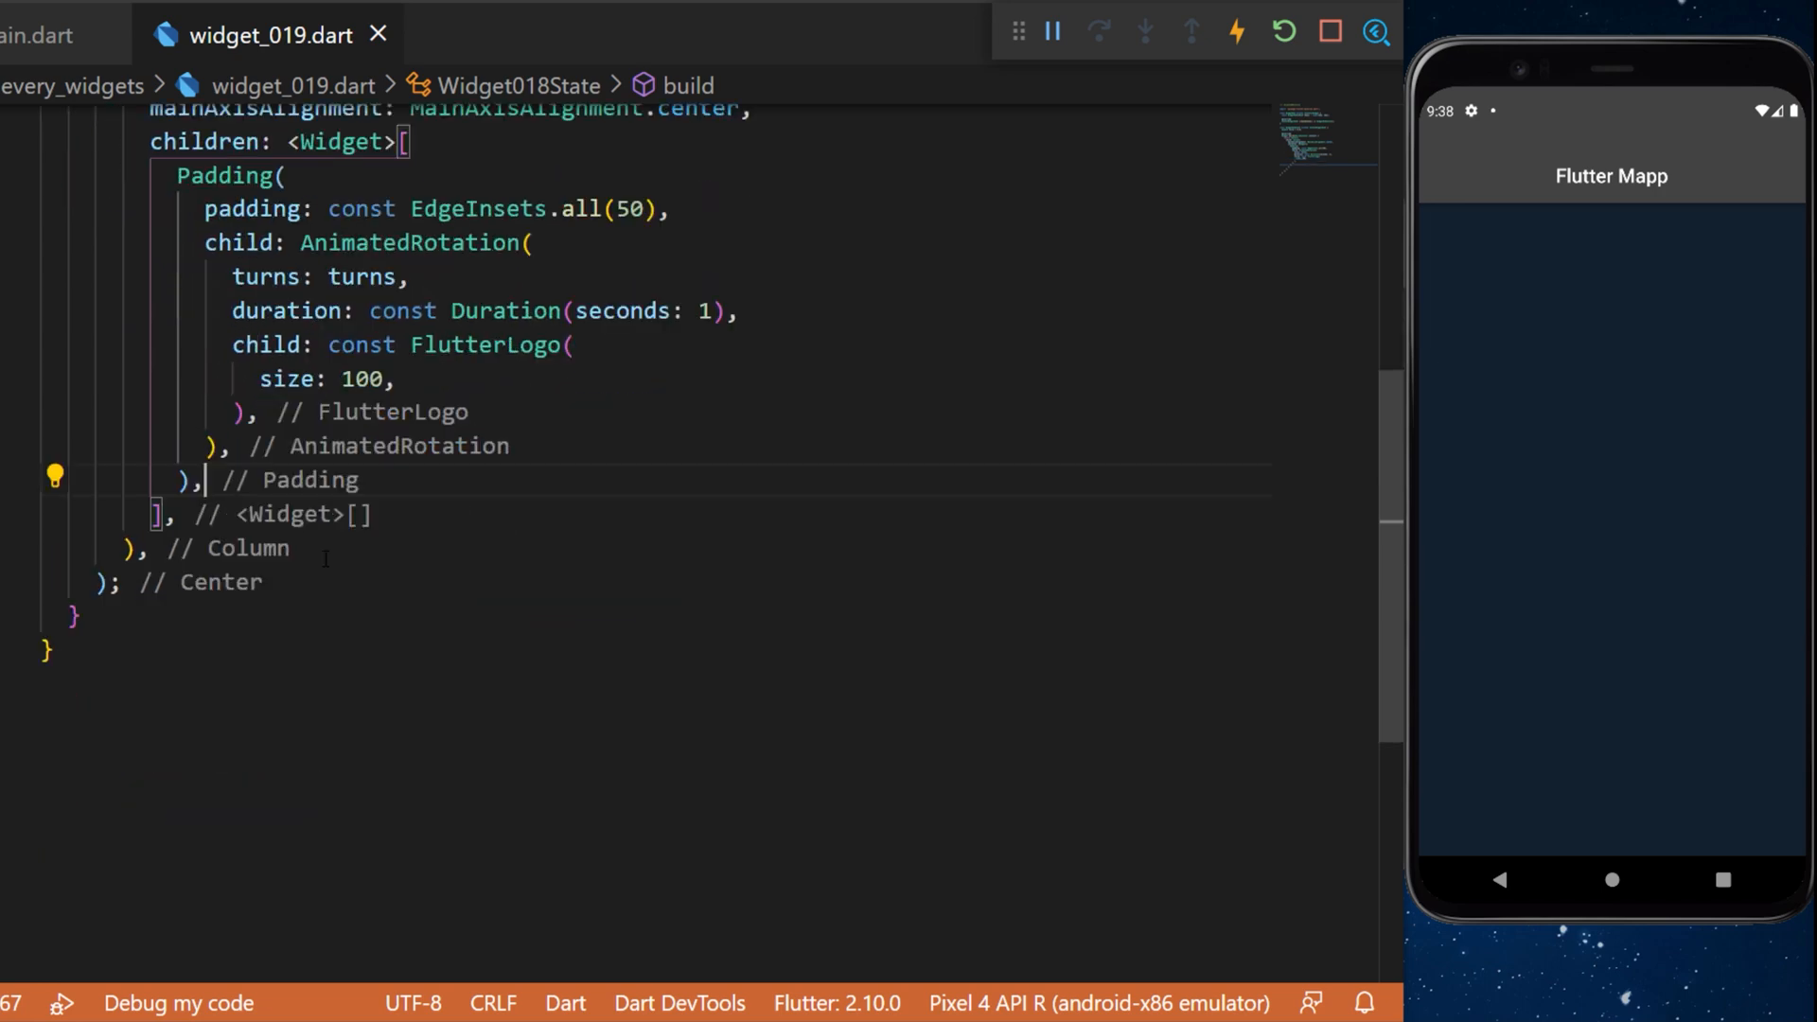
Step: Add an orangeAccent ElevatedButton labelled 'Rotate Logo' with an empty onPressed handler
type("ElevatedButton(),")
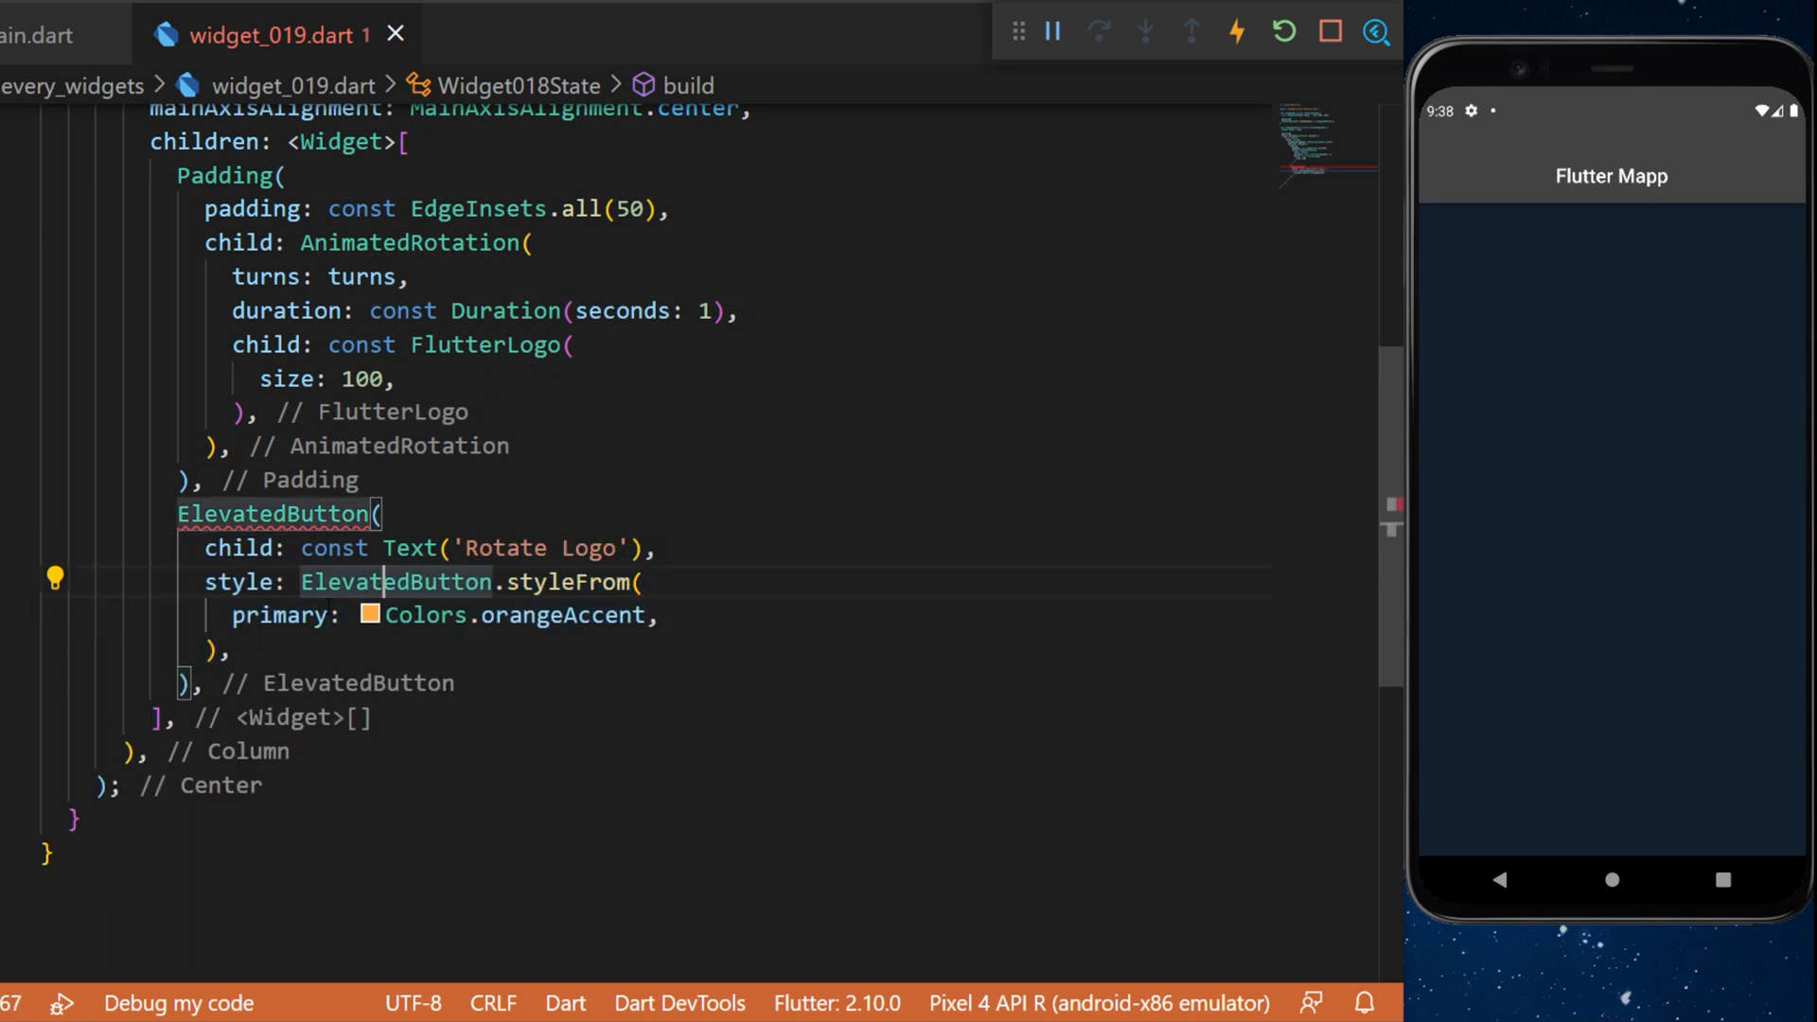
type("onPressed: () {},")
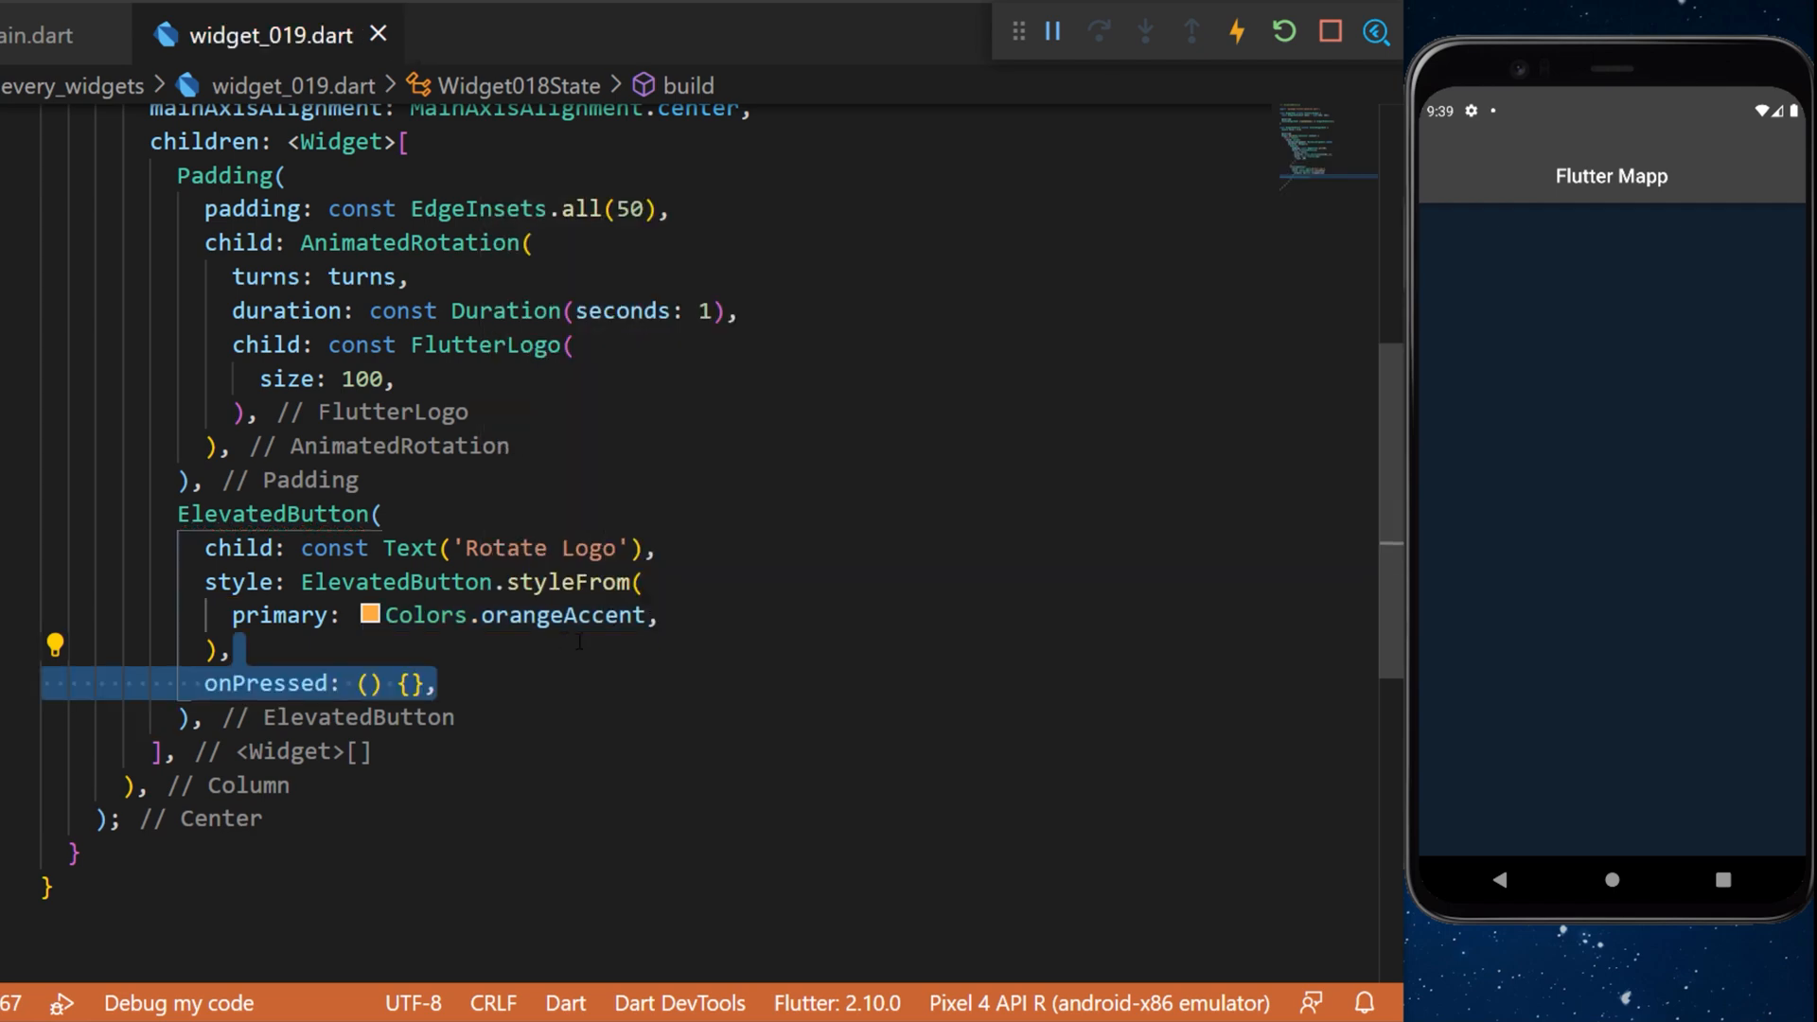
Step: Make onPressed call setState to add 1/4 to turns
type("setState(() => turns += 1 / 4);")
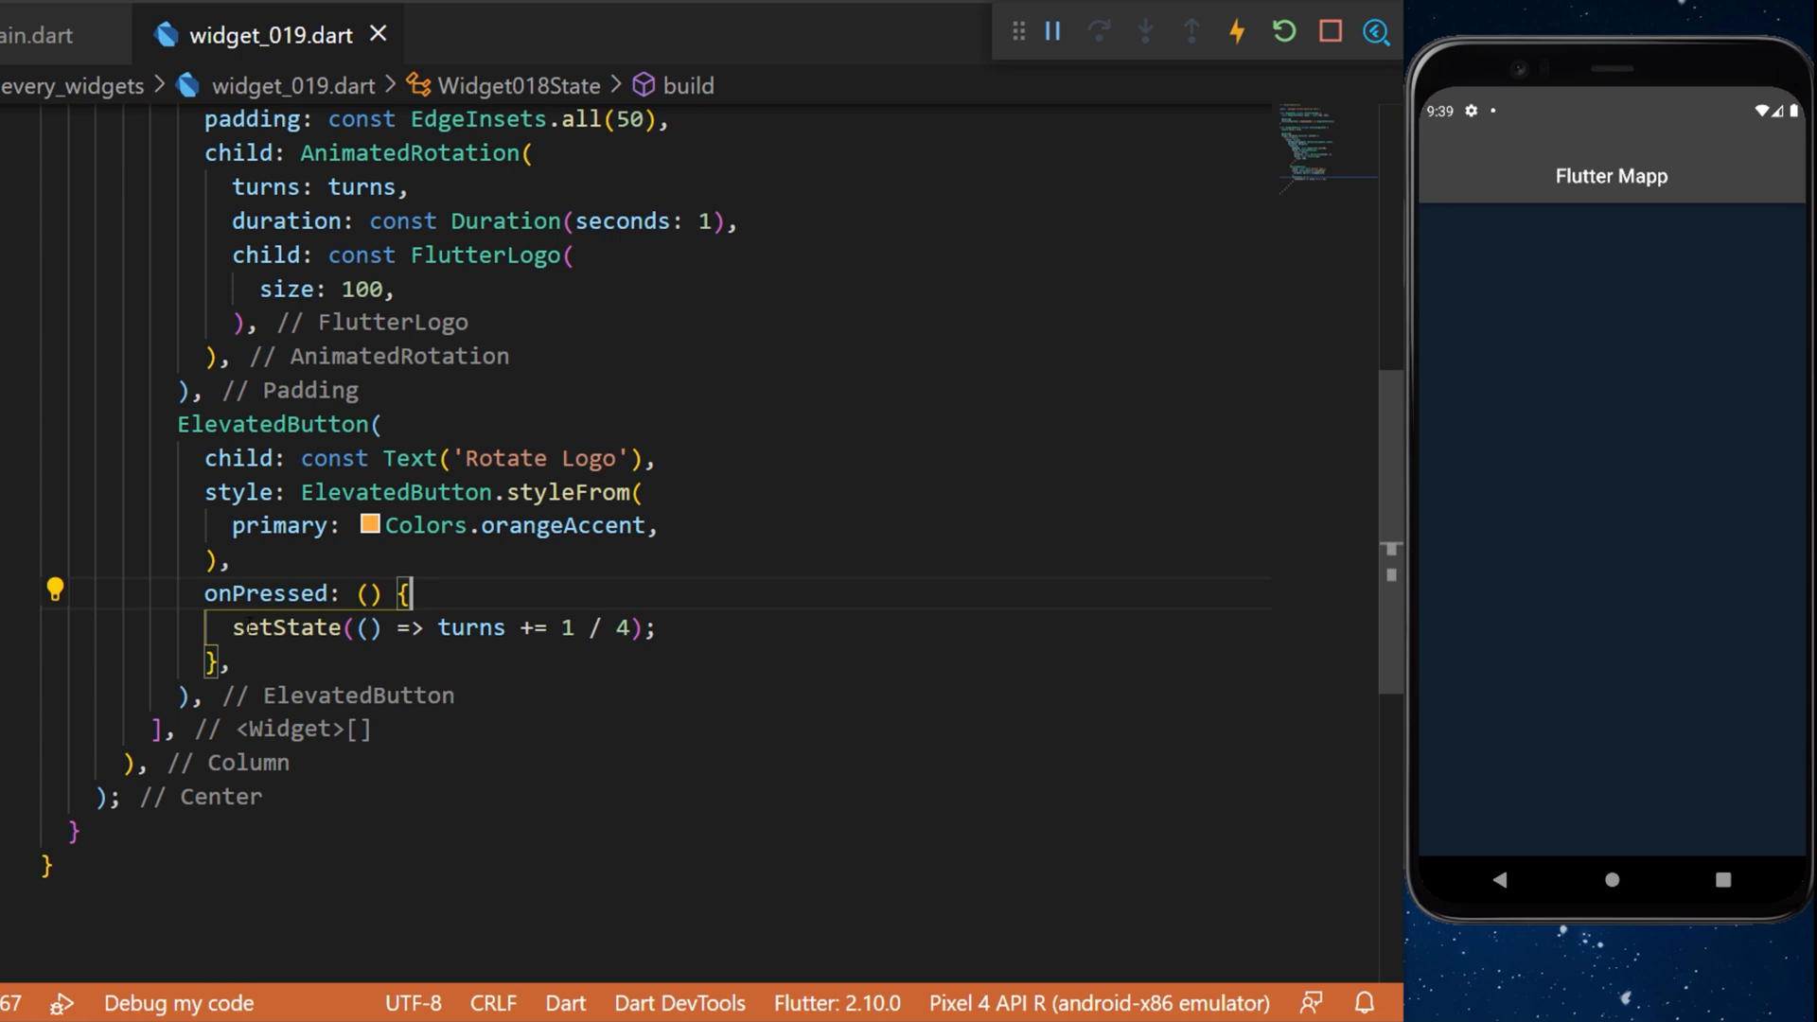
double_click(470, 626)
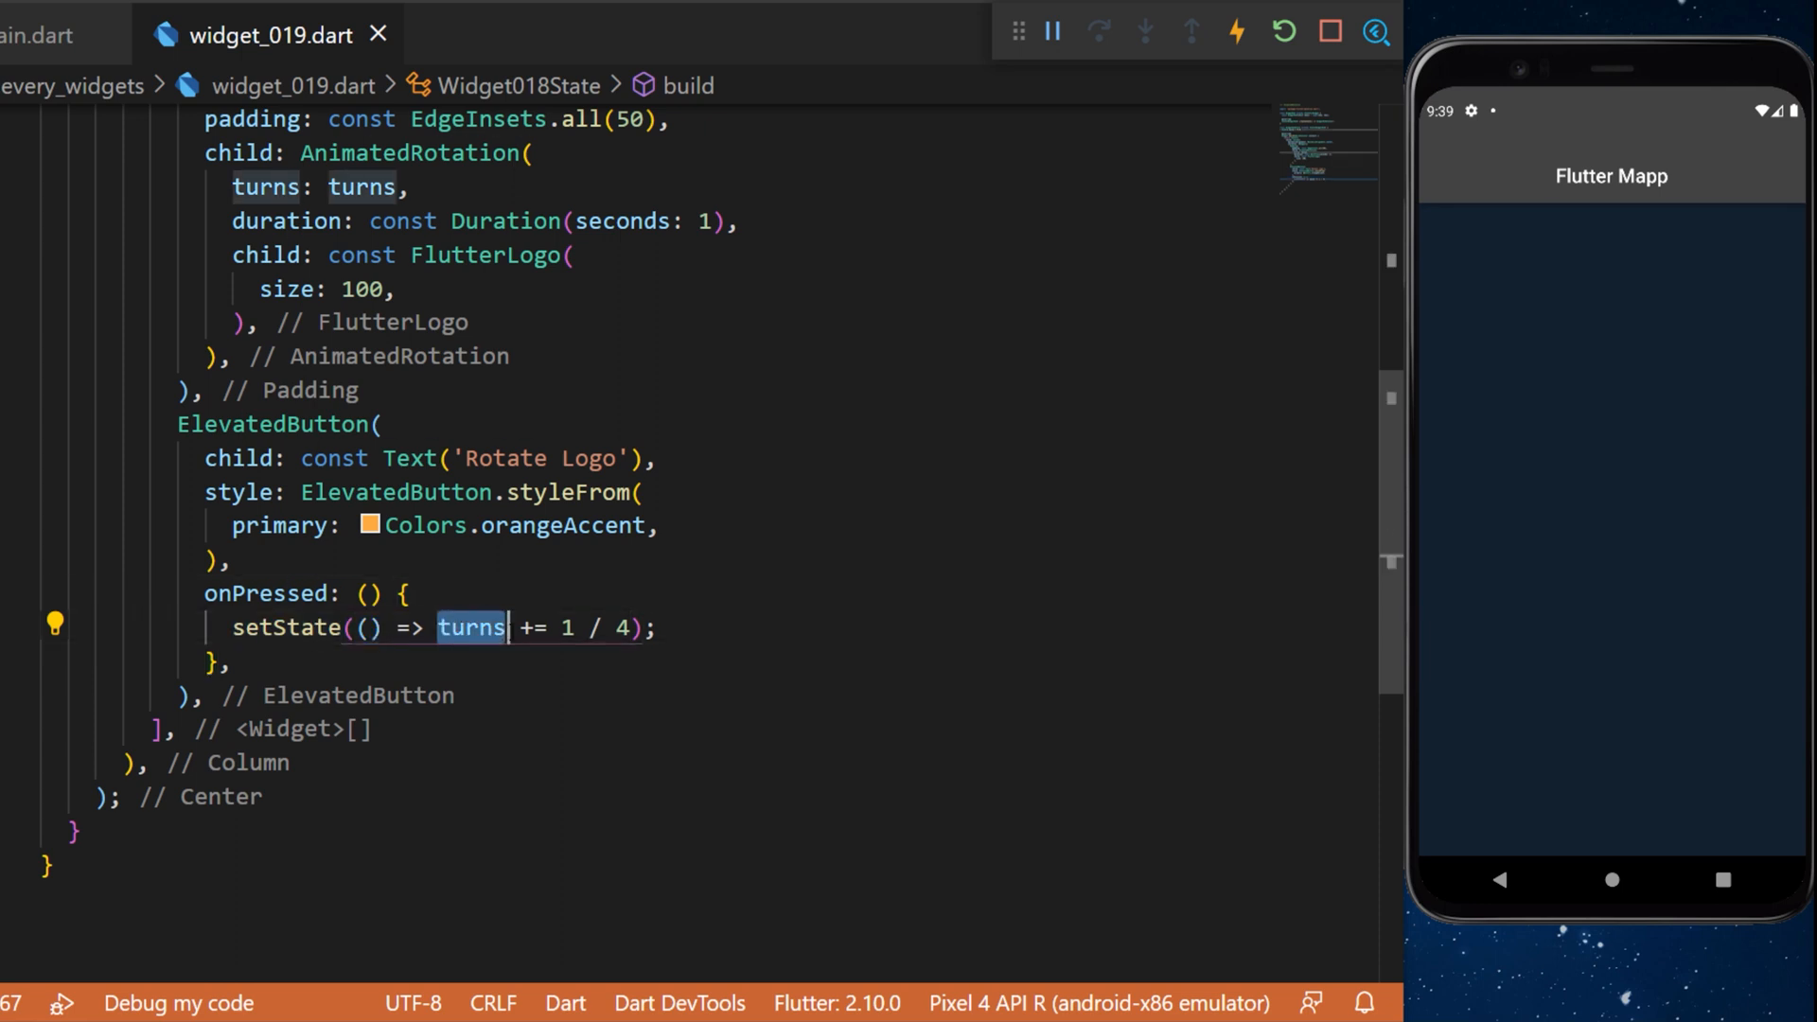
mouse_move(471, 627)
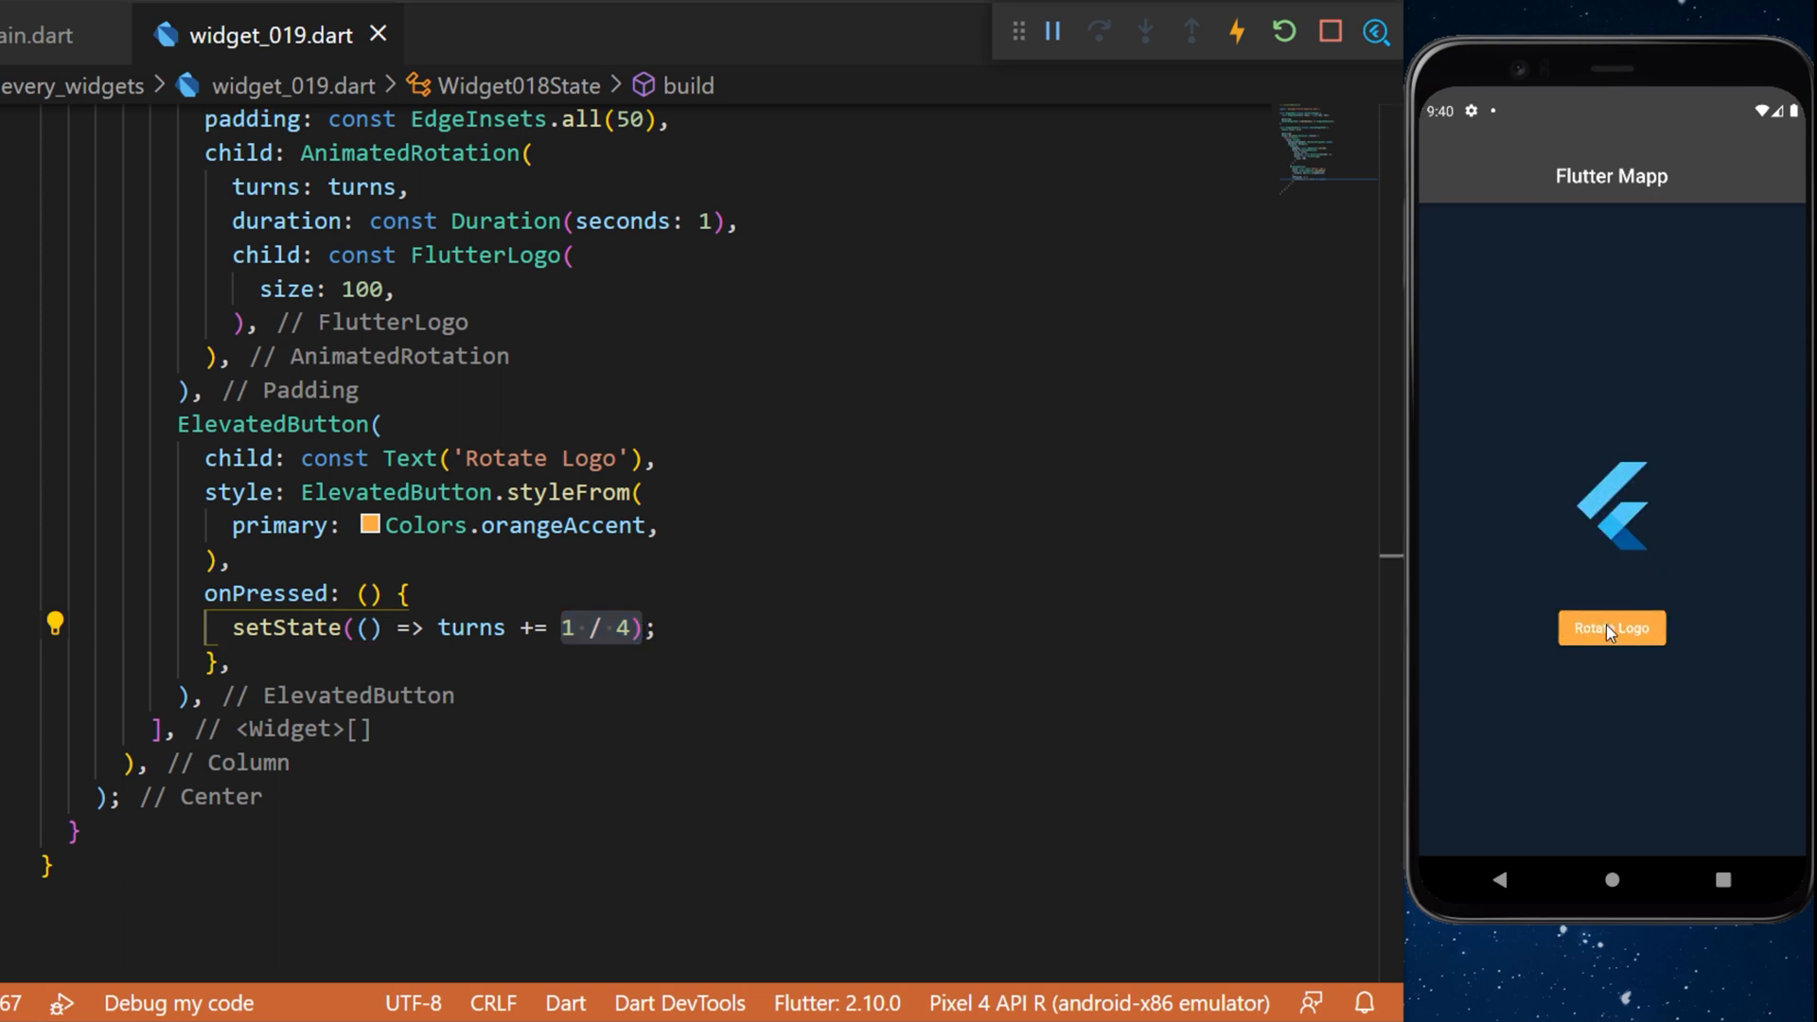
Step: Tap Rotate Logo three times, turning the Flutter logo a quarter turn each tap
left_click(1611, 626)
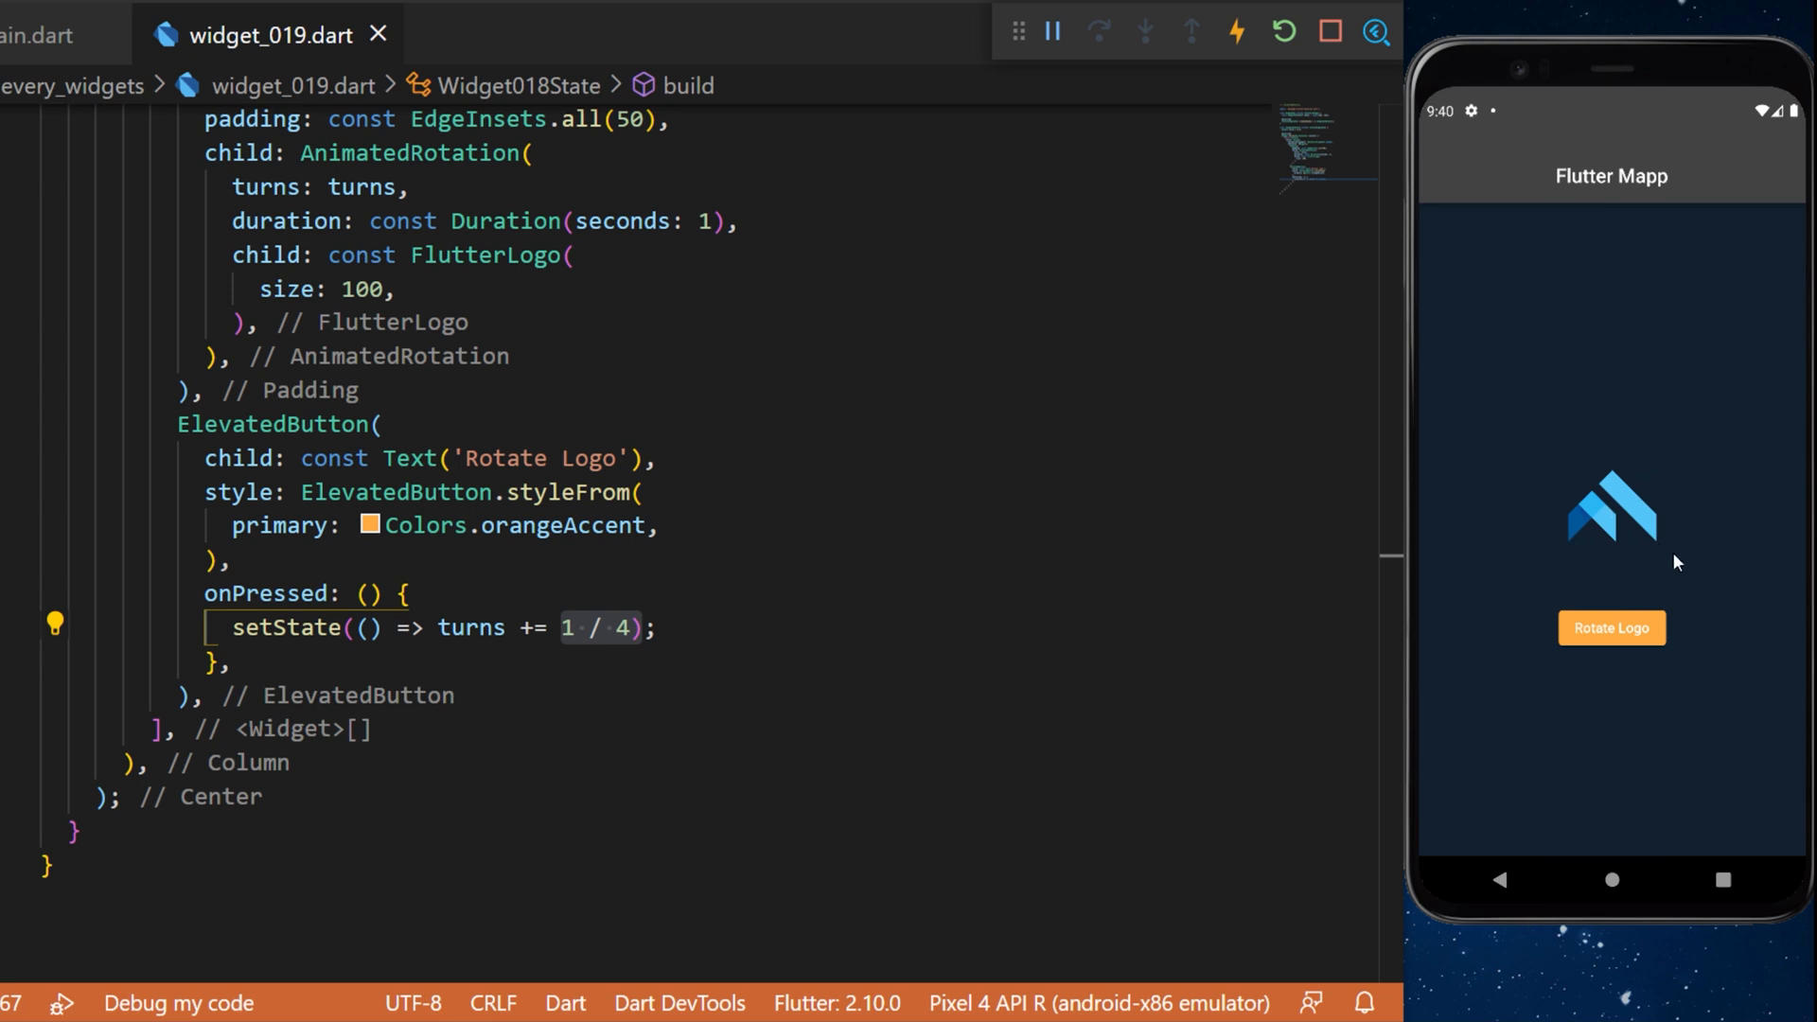
left_click(1611, 627)
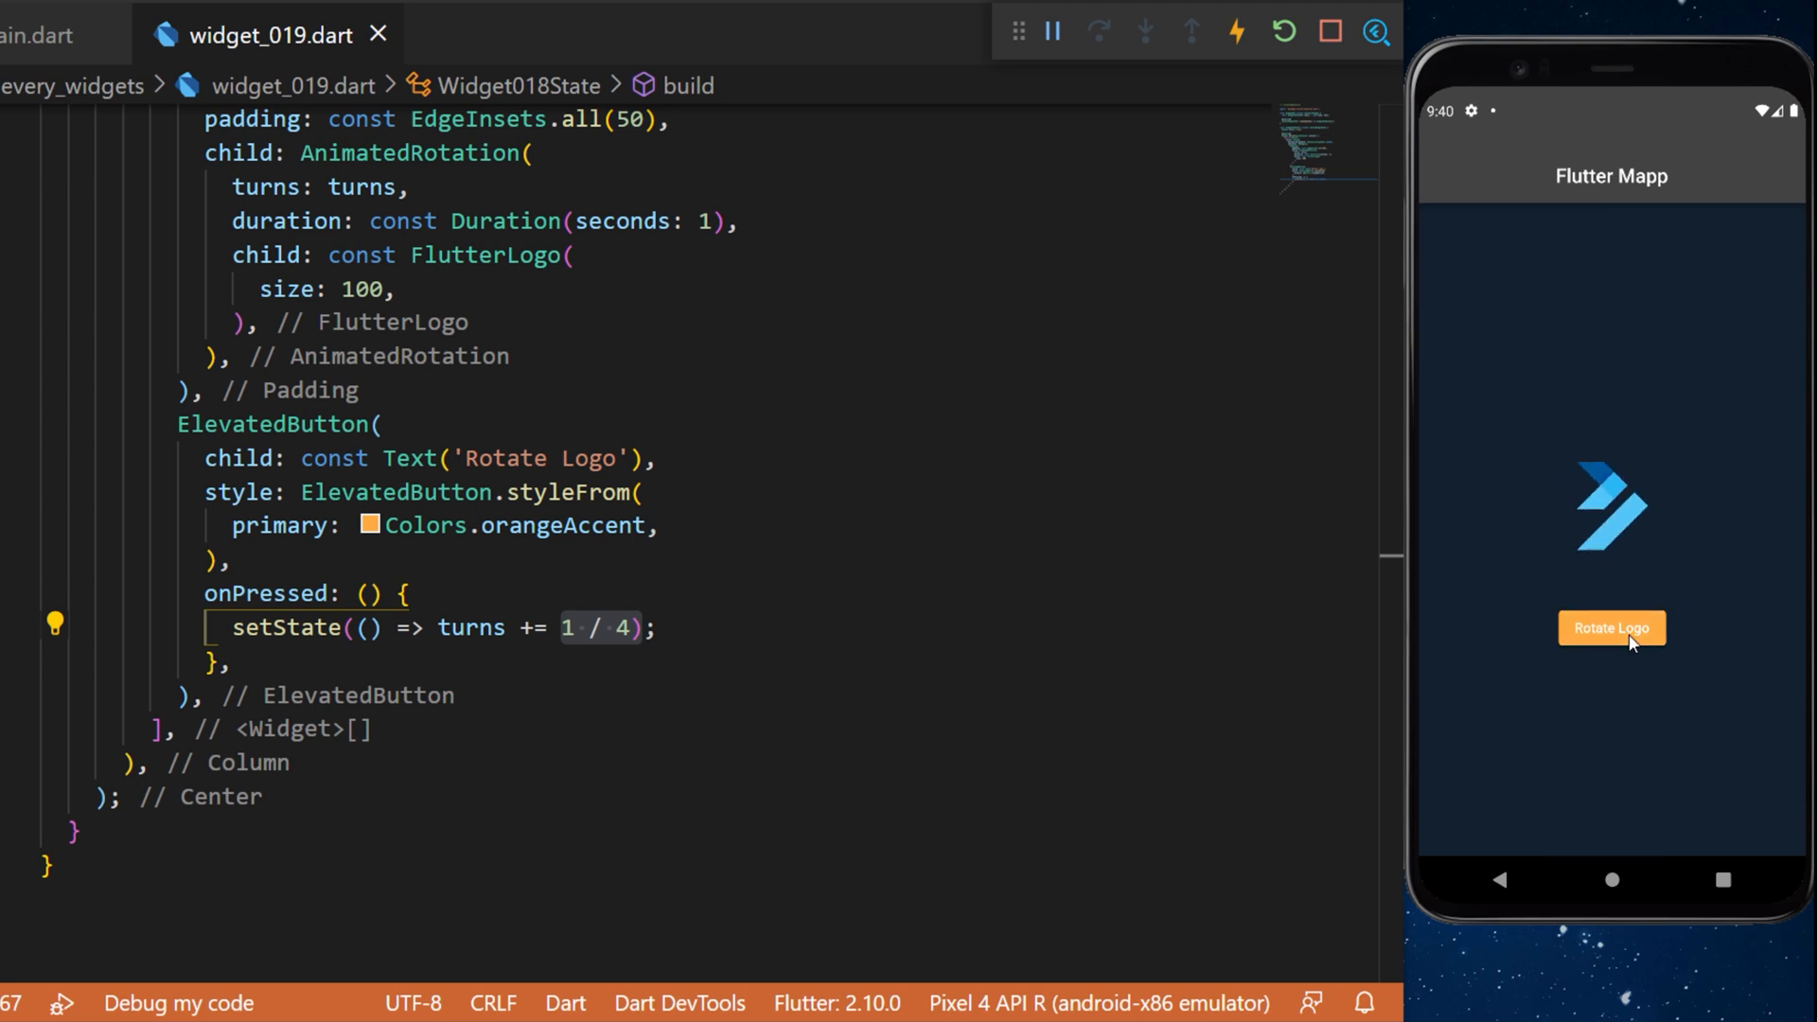
left_click(1611, 627)
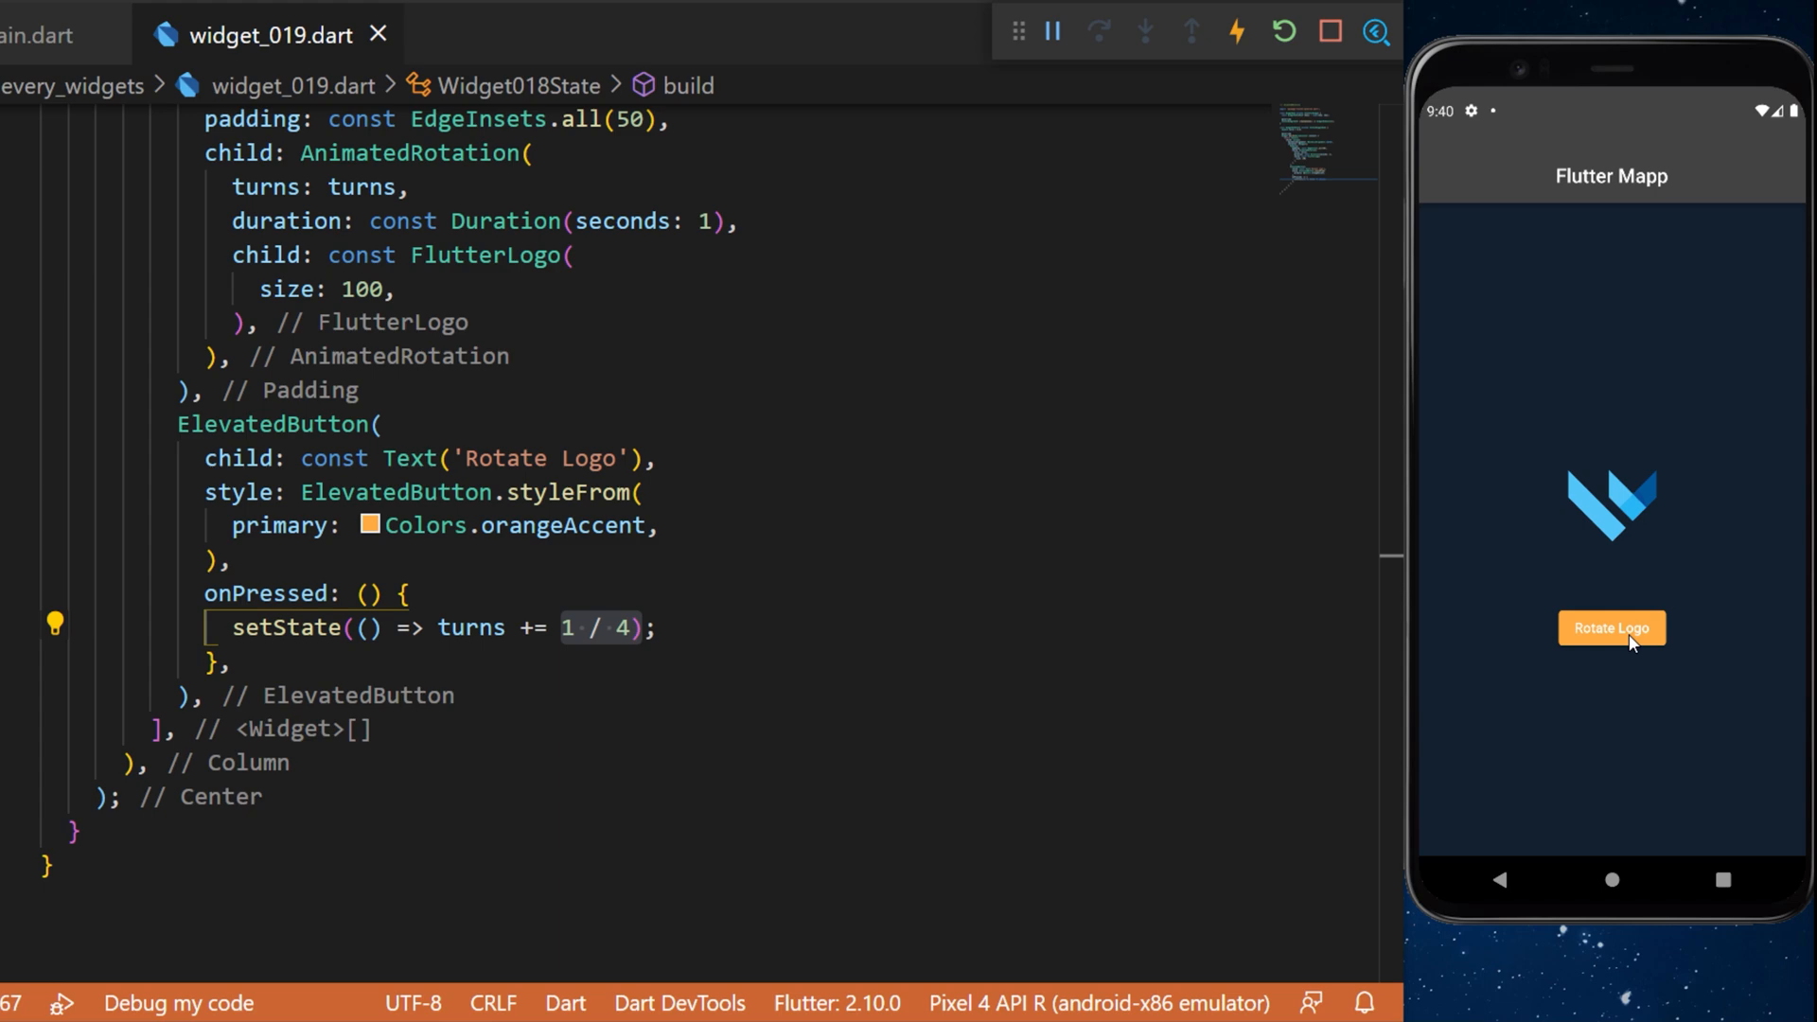
mouse_move(1705, 512)
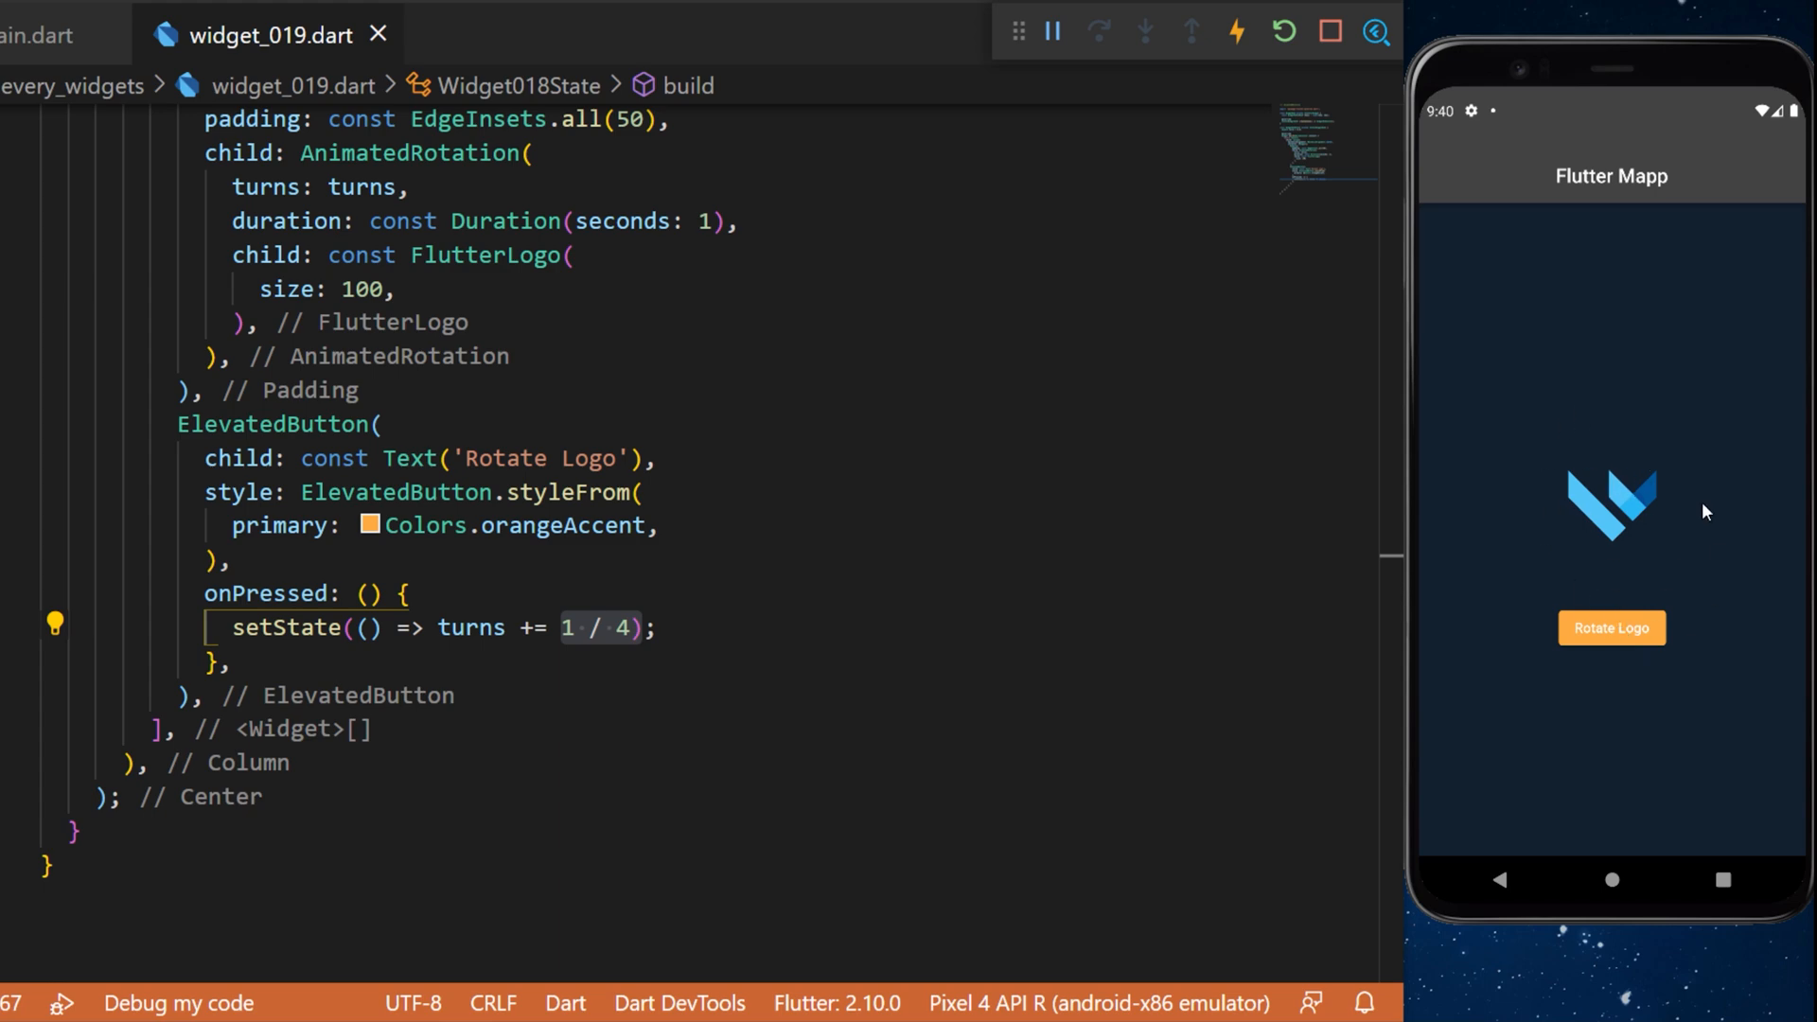